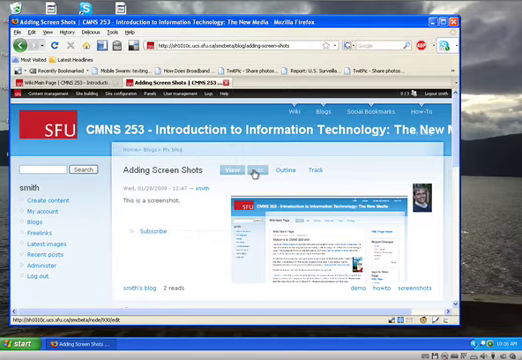
Show the course Wiki Main Page in Firefox, then bring up the Windows Run box
{"action": "left_click", "coordinate": [258, 170]}
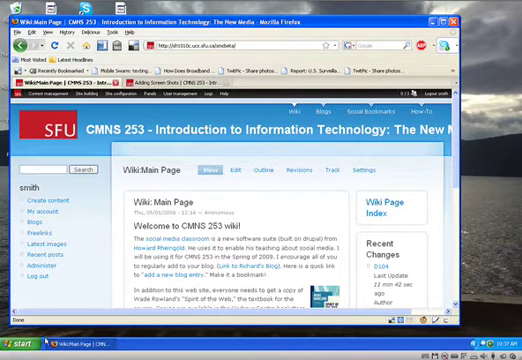
{"action": "left_click", "coordinate": [20, 352]}
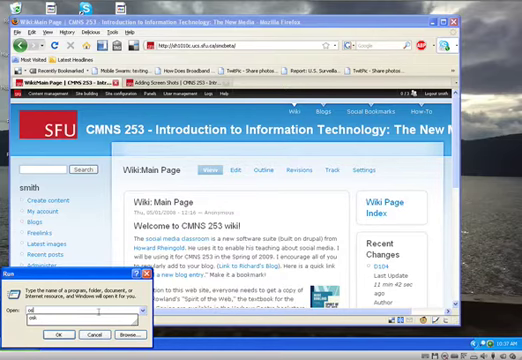
Launch the On-Screen Keyboard via osk and browse Start to the Accessories programs
{"action": "left_click", "coordinate": [58, 334]}
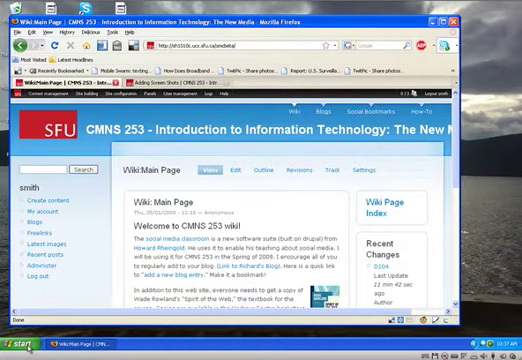
{"action": "left_click", "coordinate": [18, 350]}
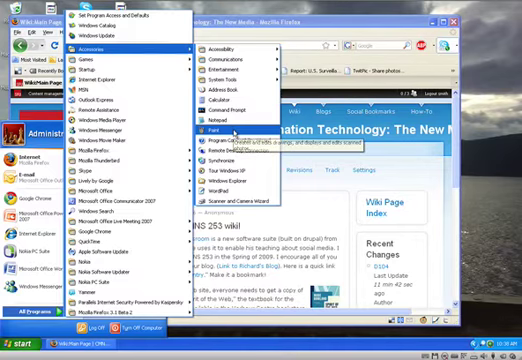
Launch Paint and paste a Print Screen capture of the wiki page into a new image
{"action": "left_click", "coordinate": [208, 128]}
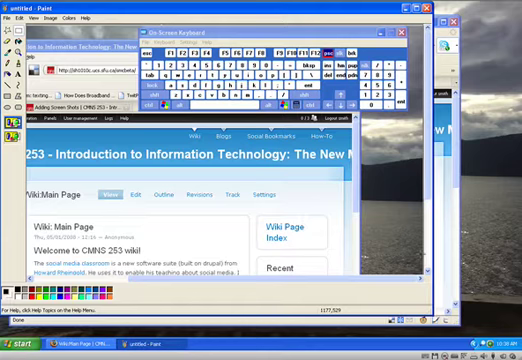
Crop the capture to the wiki page content without browser toolbars and close the On-Screen Keyboard
{"action": "left_click", "coordinate": [40, 16]}
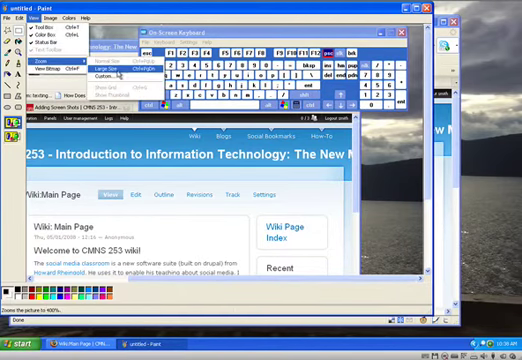
{"action": "left_click", "coordinate": [112, 76]}
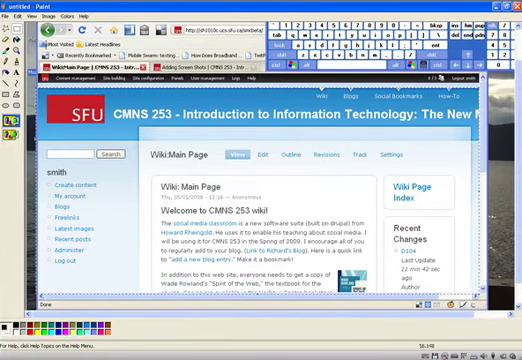
{"action": "left_click", "coordinate": [22, 16]}
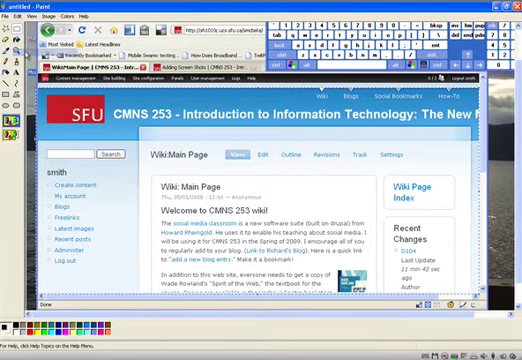
{"action": "left_click", "coordinate": [14, 16]}
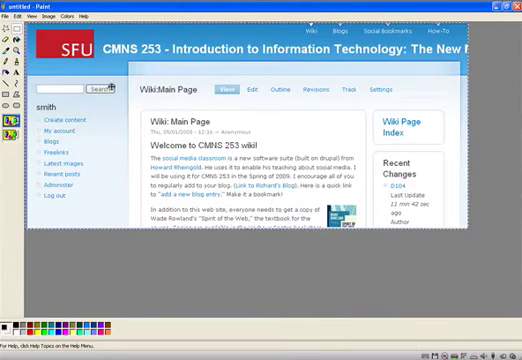
Save the trimmed wiki capture as a named image file in My Pictures
{"action": "left_click", "coordinate": [10, 16]}
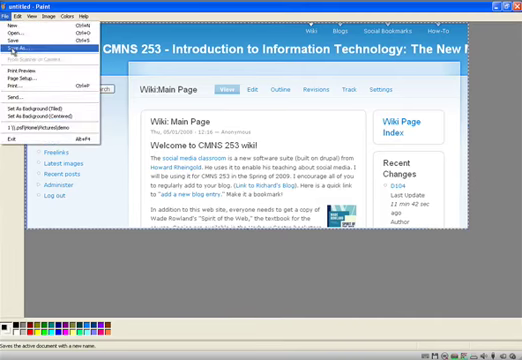
{"action": "left_click", "coordinate": [22, 46]}
{"action": "type", "text": "windowsscreenshot"}
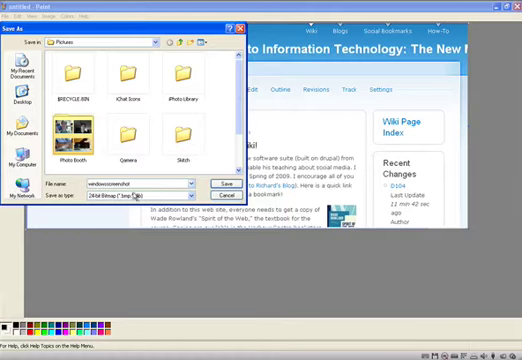
{"action": "left_click", "coordinate": [184, 196]}
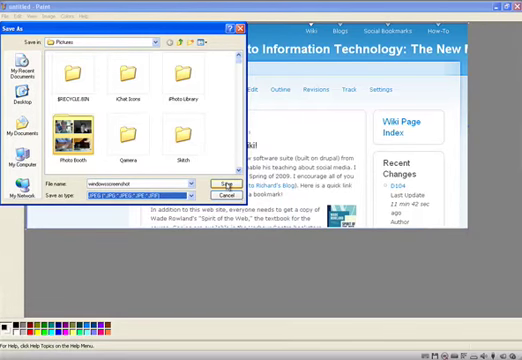
{"action": "left_click", "coordinate": [224, 188]}
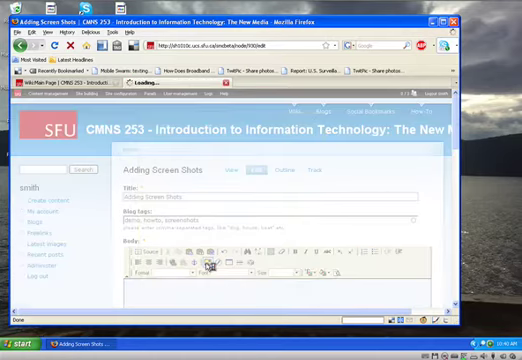
Upload the saved screenshot from My Pictures to the server and select it in Image Properties
{"action": "left_click", "coordinate": [204, 264]}
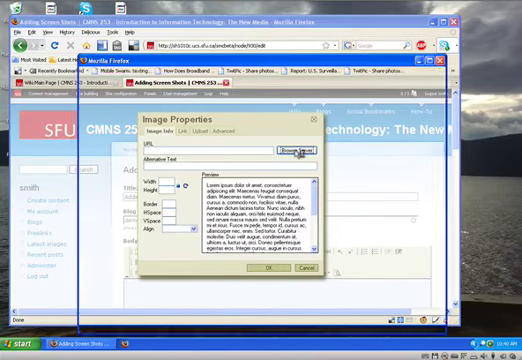
{"action": "left_click", "coordinate": [294, 152]}
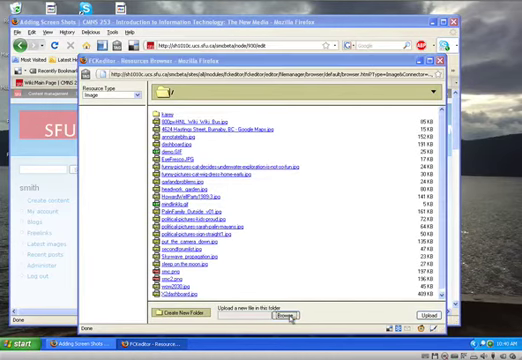
{"action": "left_click", "coordinate": [292, 318]}
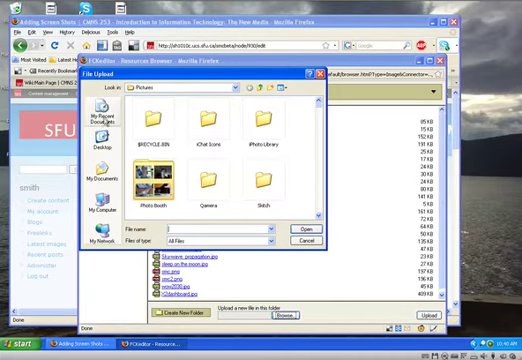
{"action": "left_click", "coordinate": [96, 108]}
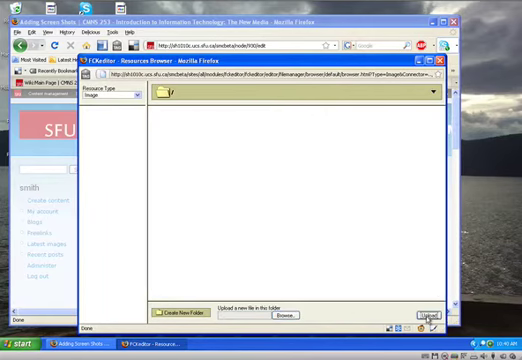
{"action": "left_click", "coordinate": [158, 96]}
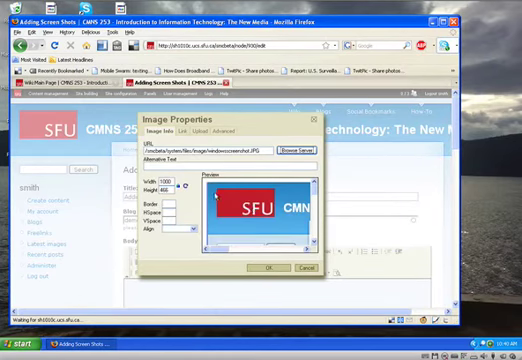
Insert the screenshot with reduced width, right-aligned, and start the caption 'This is a t'
{"action": "triple_click", "coordinate": [160, 184]}
{"action": "type", "text": "500"}
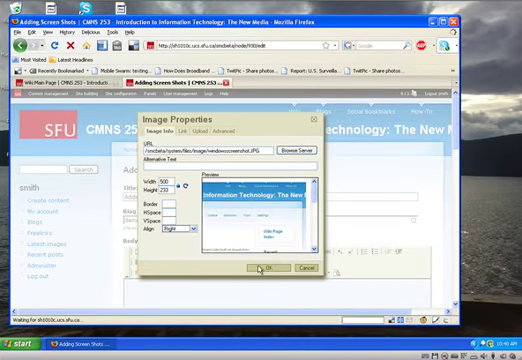
{"action": "left_click", "coordinate": [264, 268]}
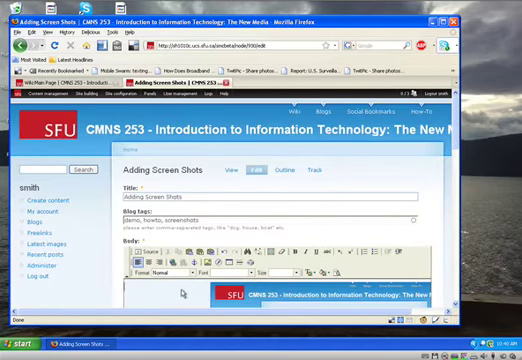
{"action": "type", "text": "This is a t"}
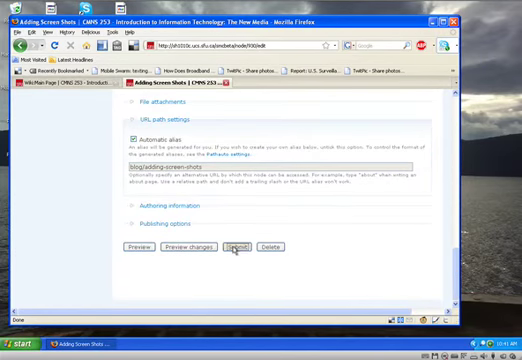
Save the page and view the right-aligned screenshot beside its caption
{"action": "left_click", "coordinate": [242, 246]}
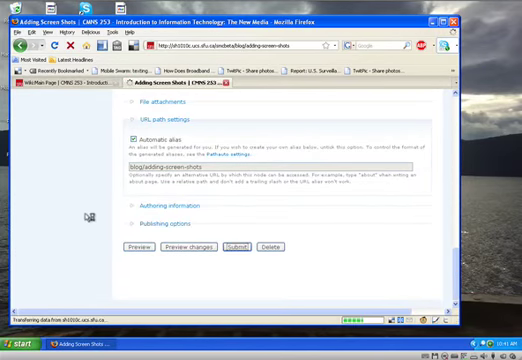
{"action": "left_click", "coordinate": [232, 252]}
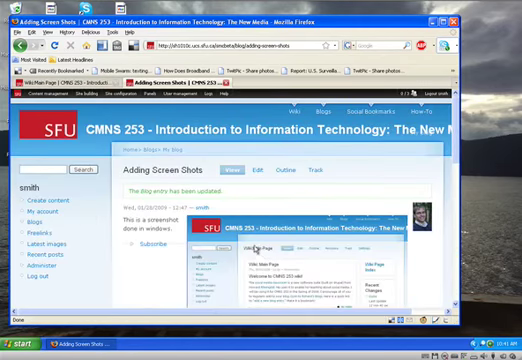
{"action": "scroll", "scroll_direction": "down", "scroll_amount": 3}
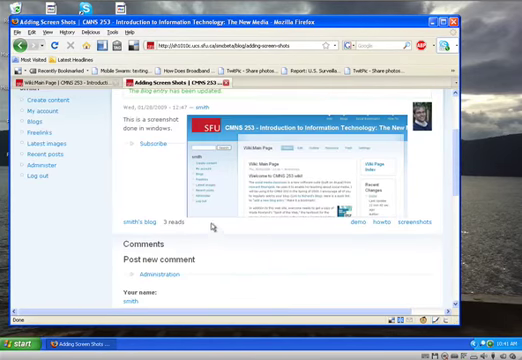